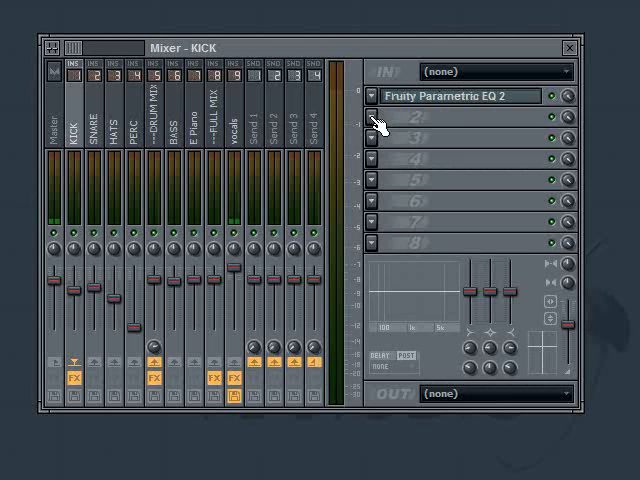
- Open the options menu for the KICK track's second effect slot
right_click(470, 96)
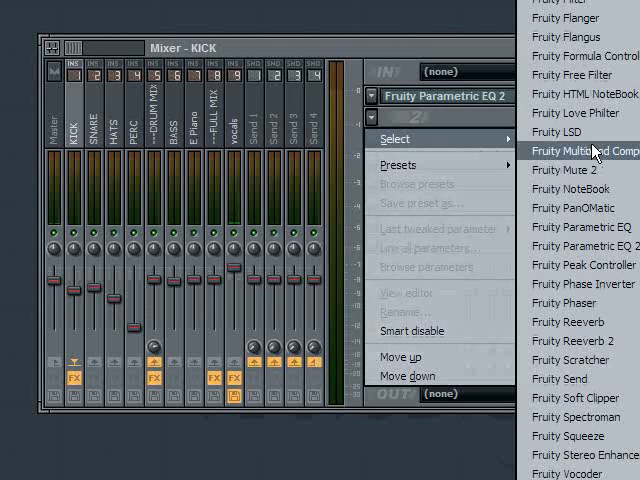
mouse_move(567, 435)
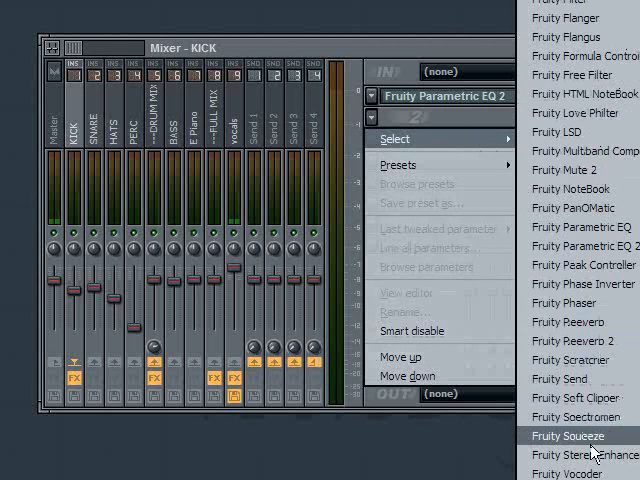
mouse_move(583, 265)
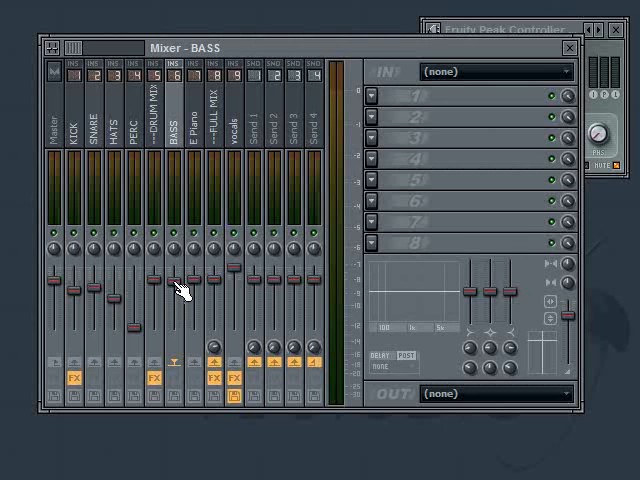
mouse_move(183, 290)
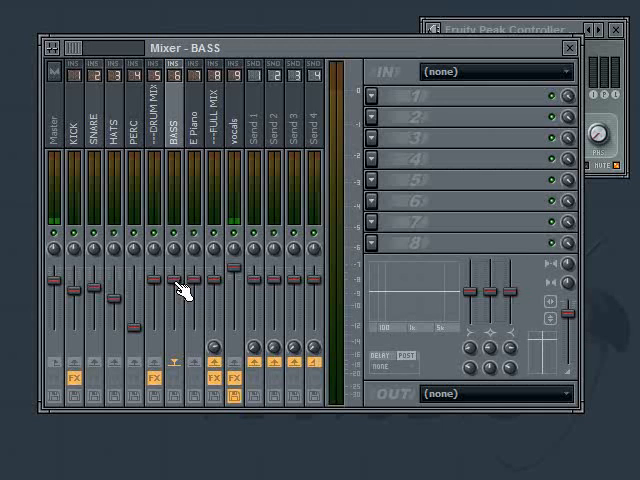
- Link the BASS volume fader to the KICK Peak Controller's Peak output
right_click(177, 280)
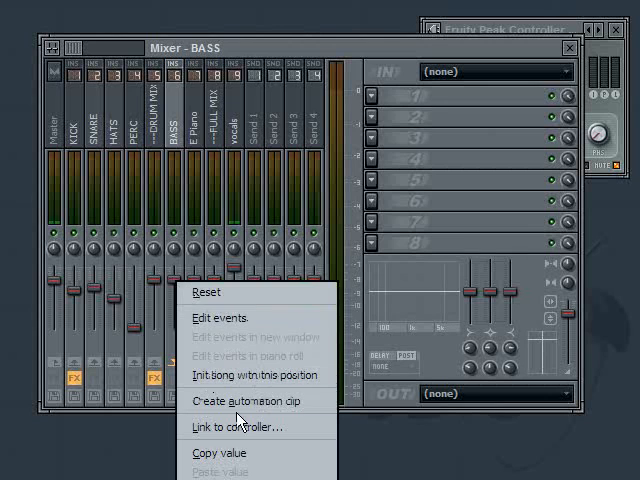
left_click(237, 427)
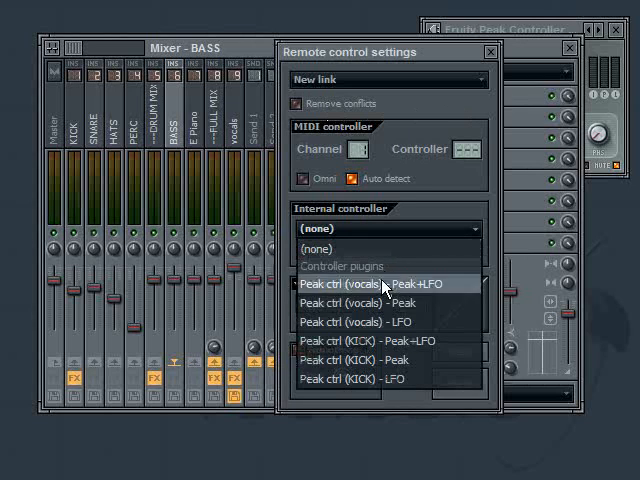
mouse_move(345, 359)
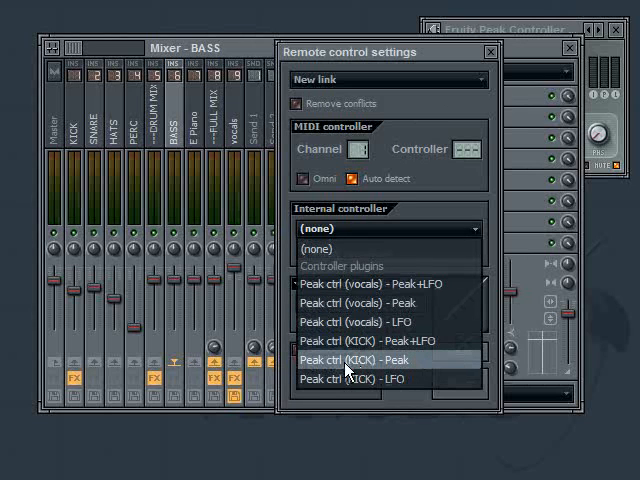
left_click(360, 360)
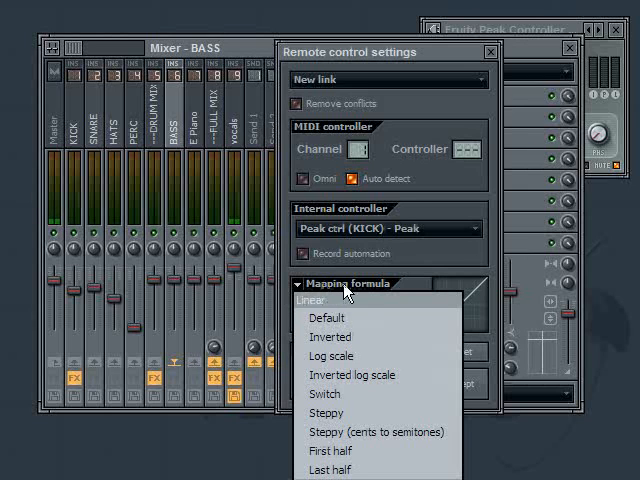
mouse_move(348, 344)
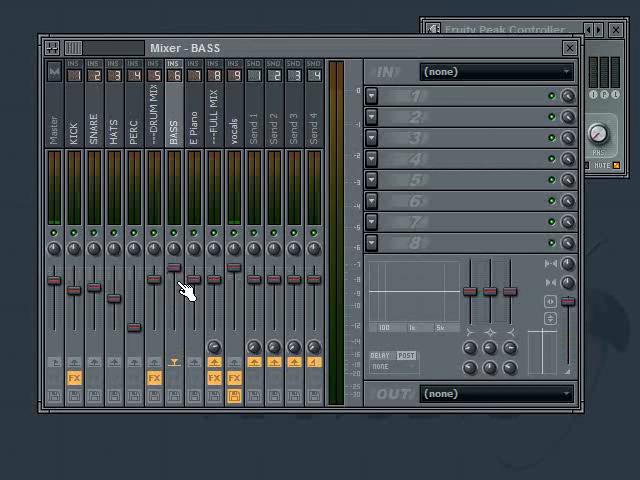
mouse_move(525, 30)
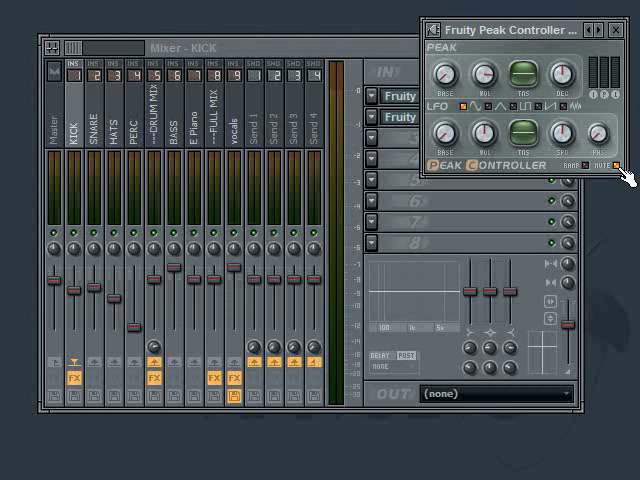
mouse_move(620, 172)
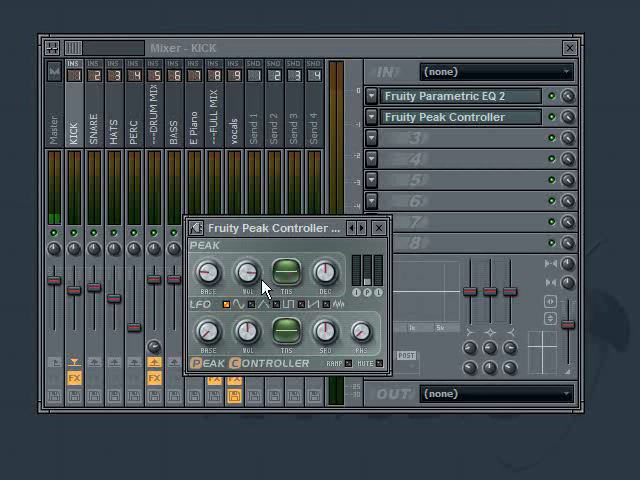
mouse_move(210, 300)
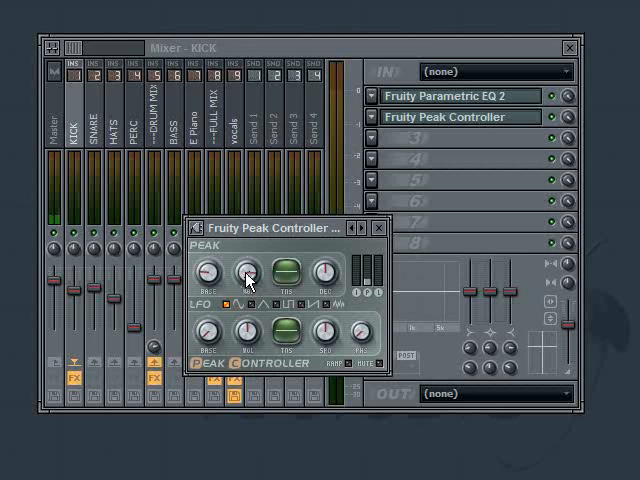
mouse_move(250, 280)
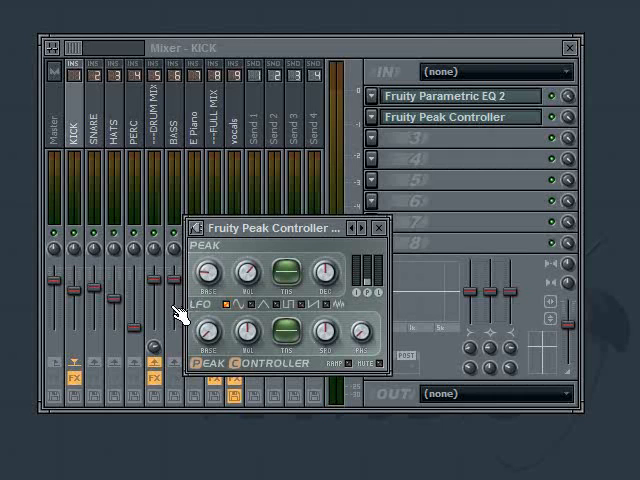
mouse_move(193, 313)
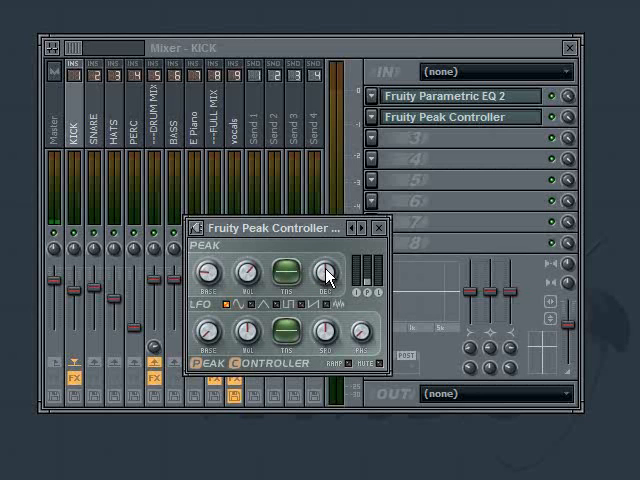
mouse_move(182, 290)
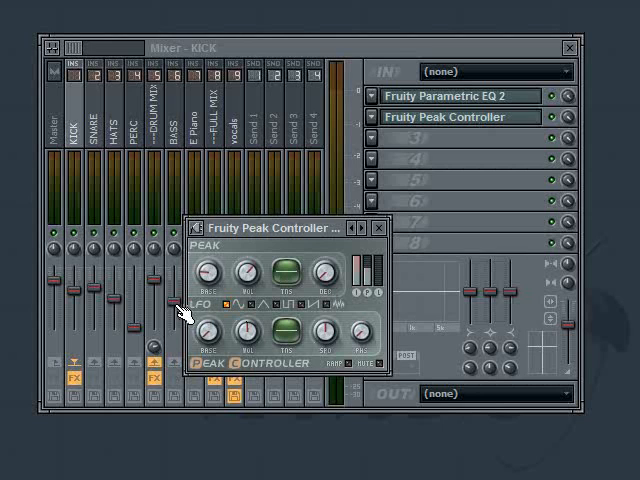
mouse_move(318, 285)
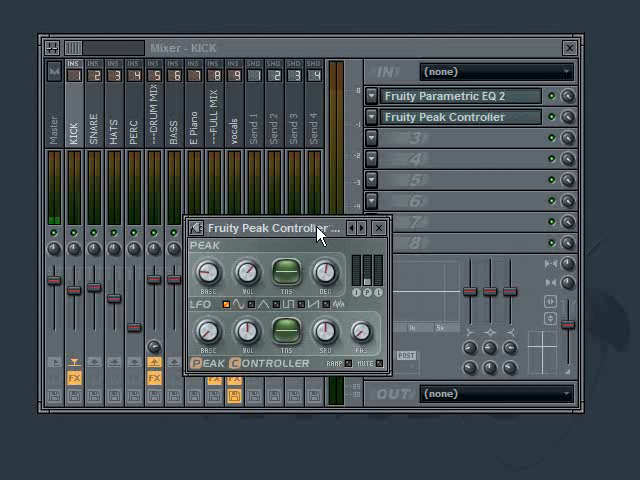
- Move the Fruity Peak Controller window to the bottom-right, clear of the mixer tracks
left_click_drag(275, 228, 500, 307)
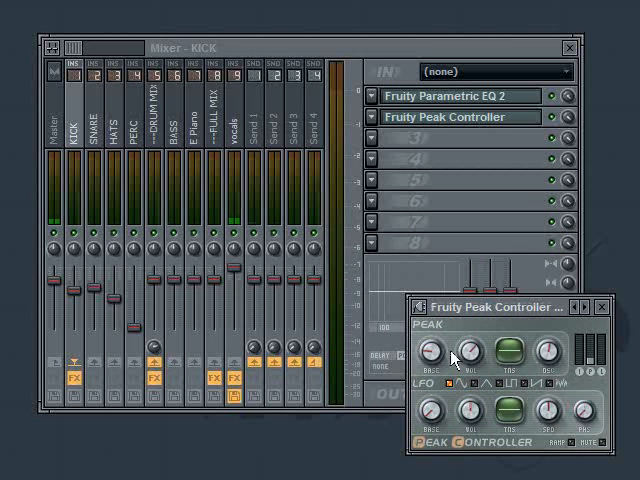
mouse_move(335, 42)
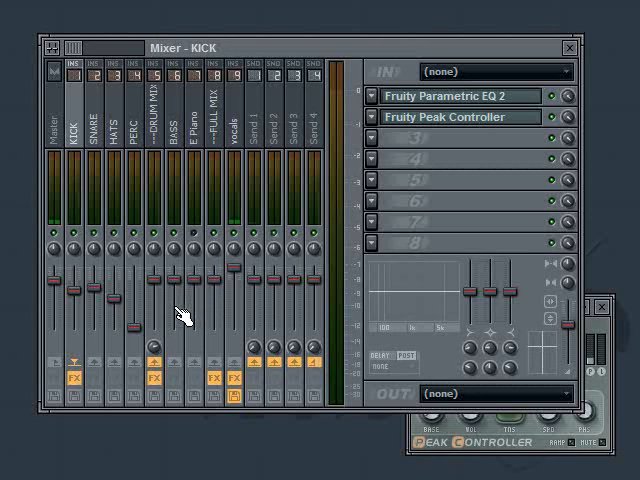
mouse_move(187, 318)
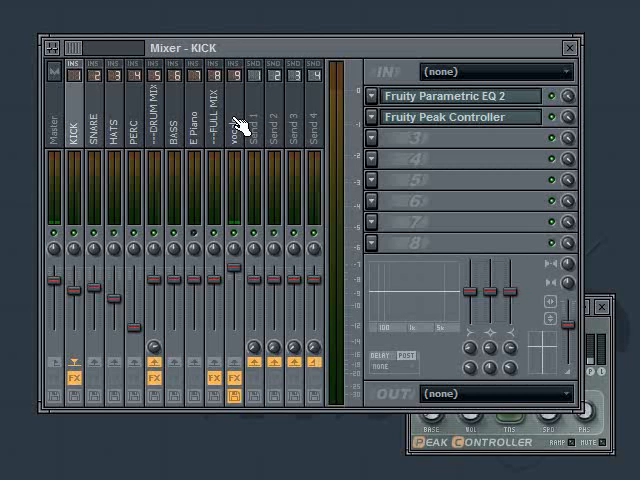
mouse_move(237, 120)
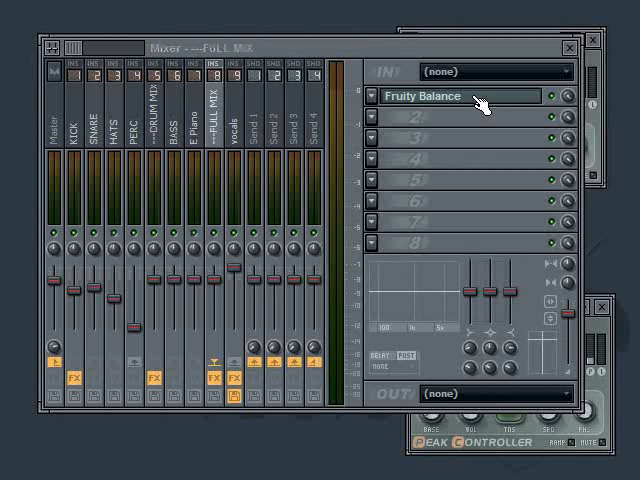
- Open the FULL MIX track's Fruity Balance window and drag it to the mixer's top
left_click(460, 97)
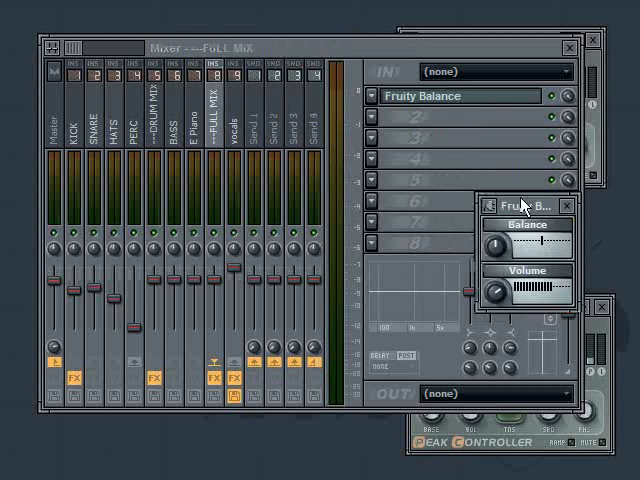
left_click_drag(532, 201, 481, 70)
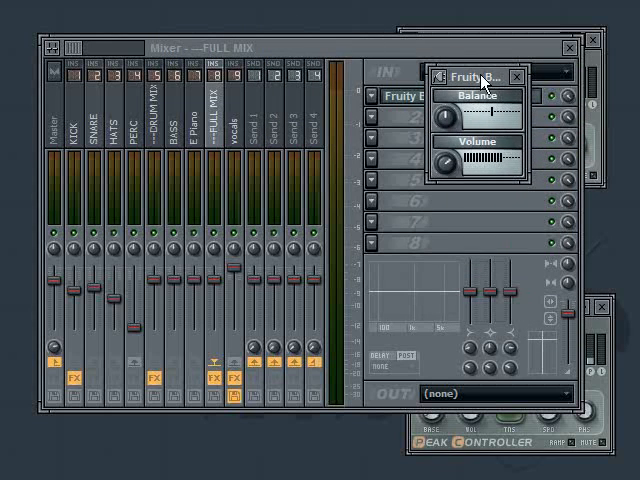
left_click_drag(480, 78, 440, 40)
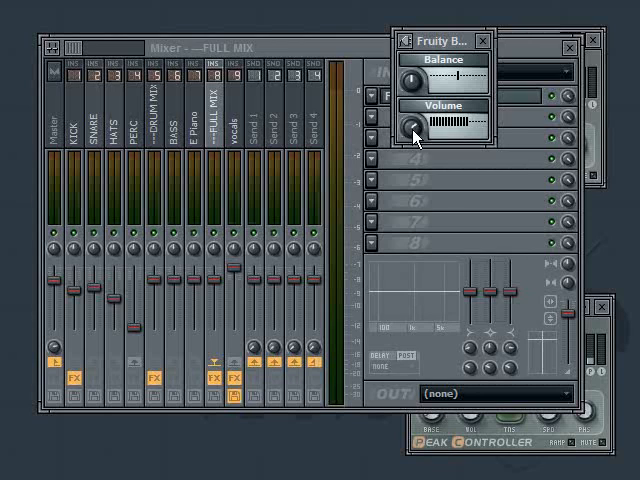
mouse_move(438, 185)
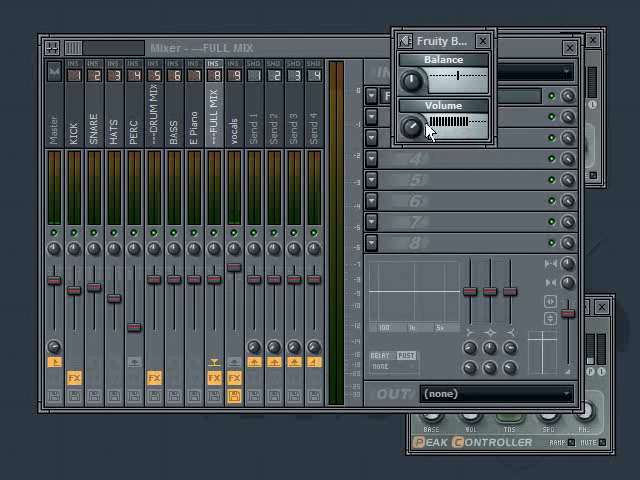
right_click(415, 124)
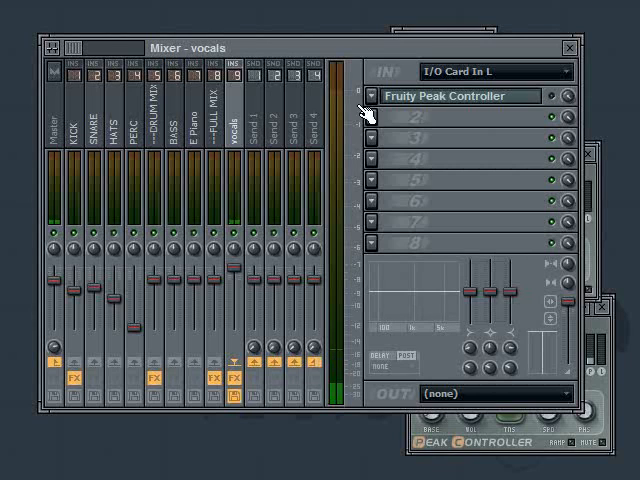
mouse_move(565, 103)
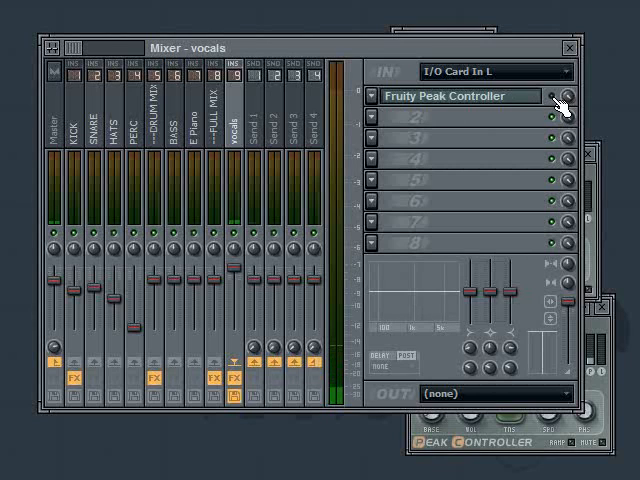